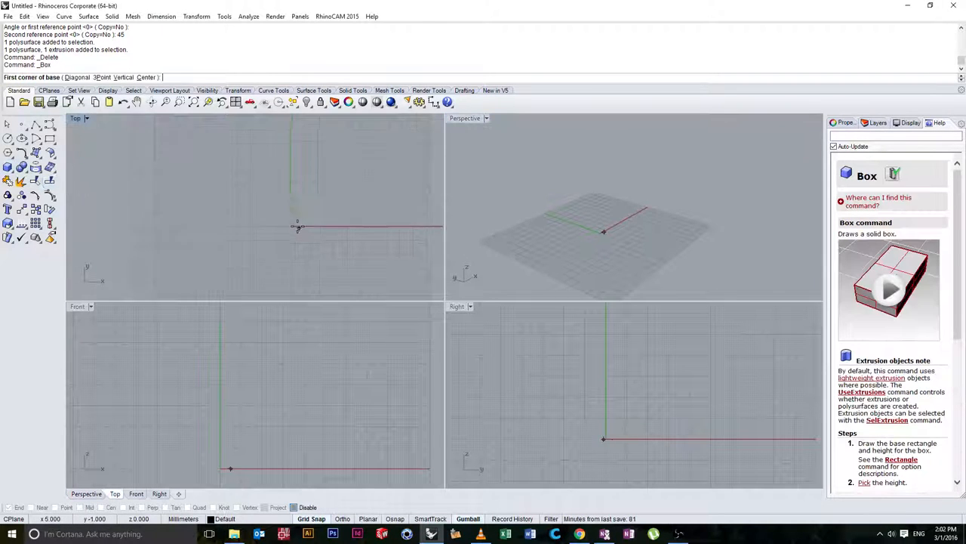
Draw a box and a square pyramid on the ground plane
{"action": "left_click", "coordinate": [297, 224]}
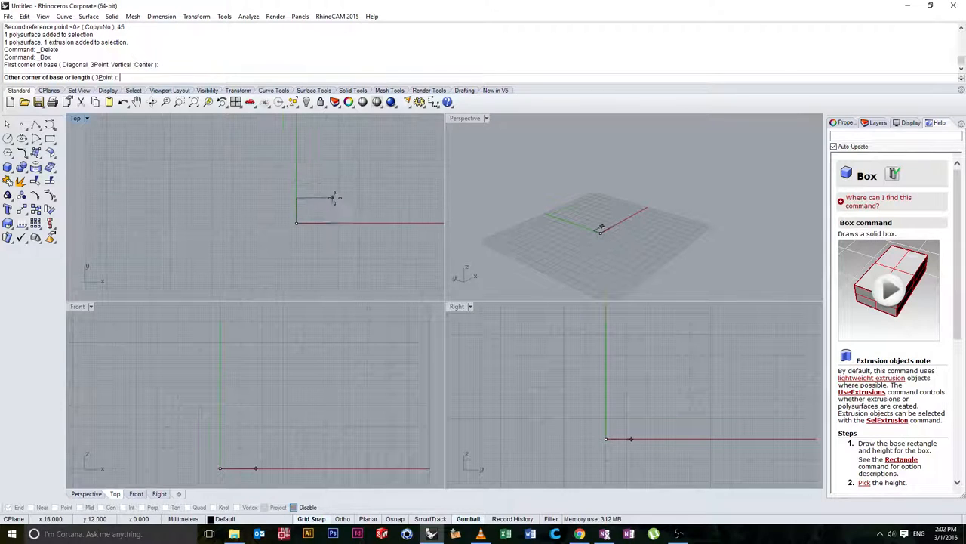
{"action": "left_click", "coordinate": [360, 204]}
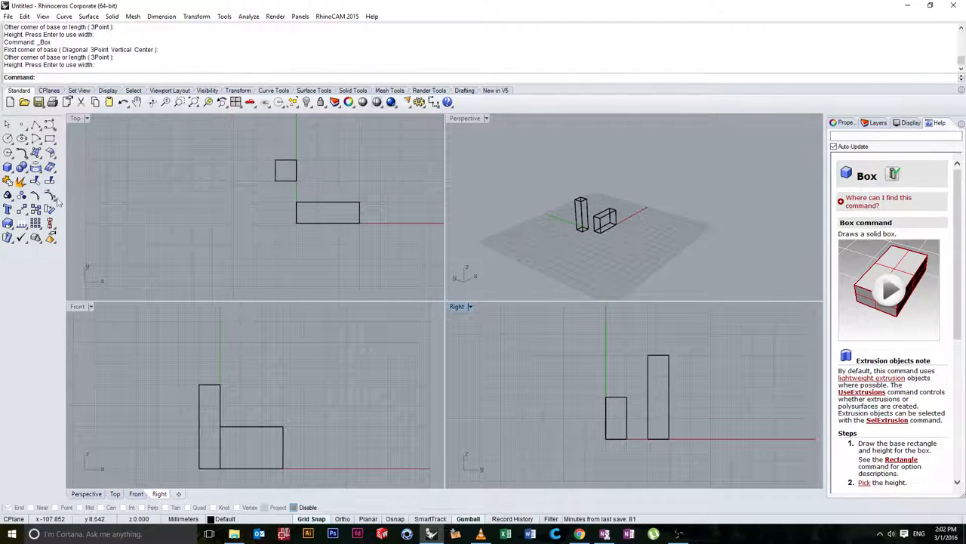
{"action": "left_click", "coordinate": [11, 179]}
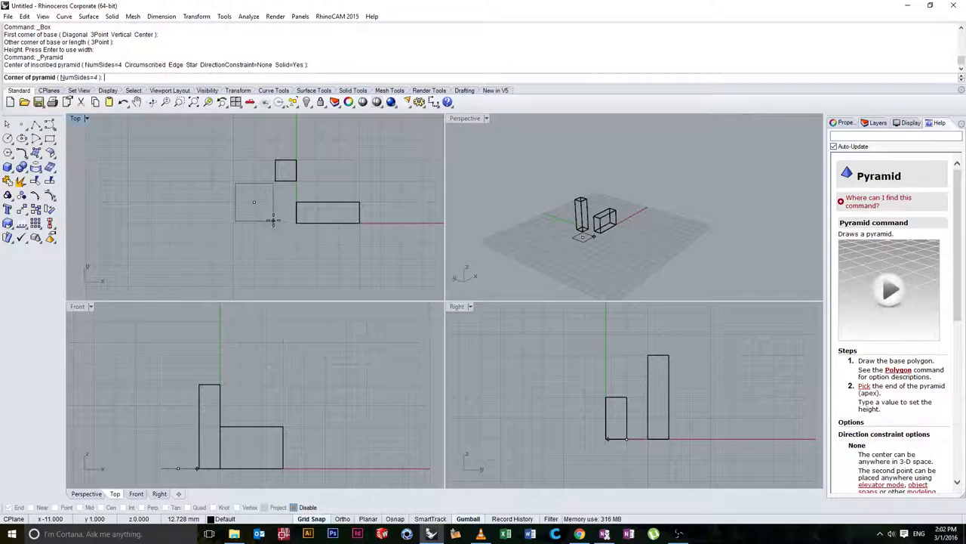
{"action": "left_click", "coordinate": [255, 202]}
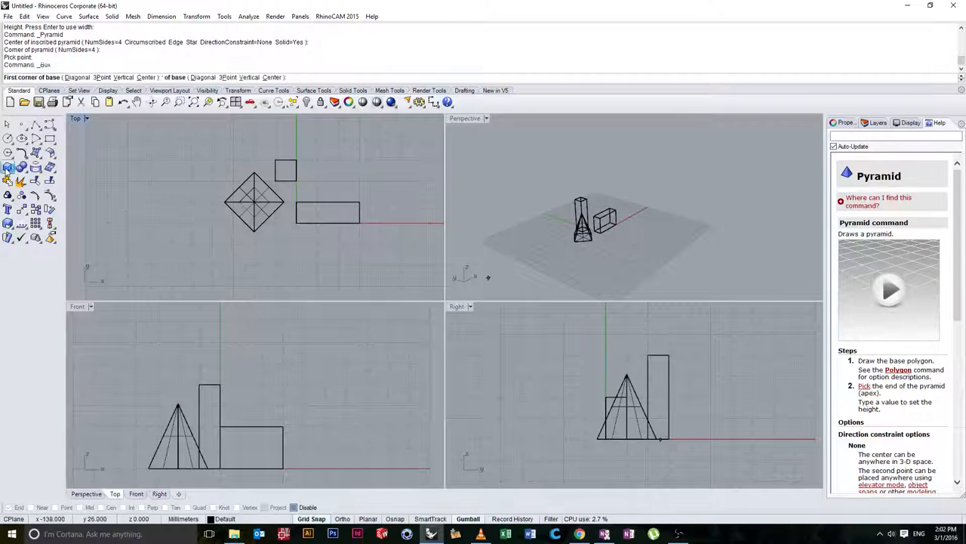
Draw a cylinder with a cone standing beside it
{"action": "left_click", "coordinate": [11, 184]}
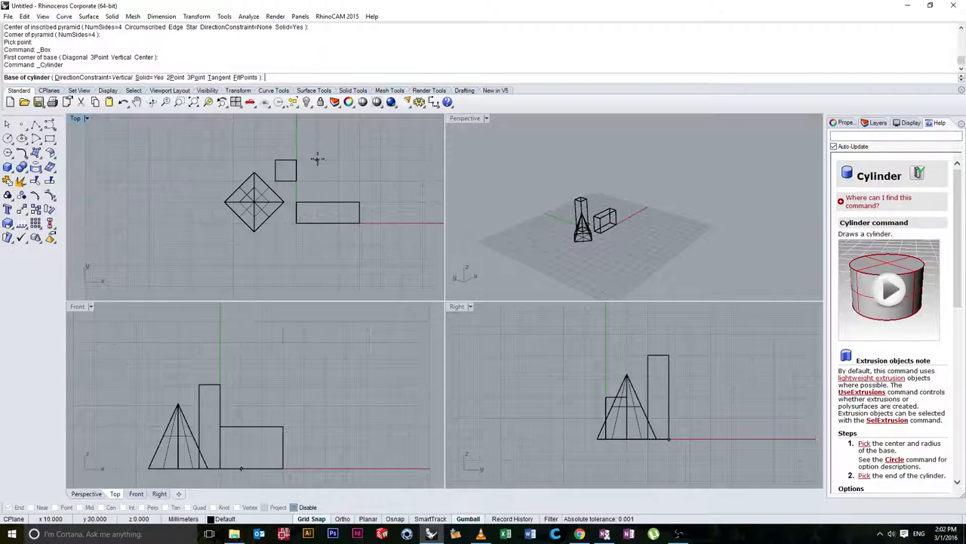
{"action": "left_click", "coordinate": [316, 159]}
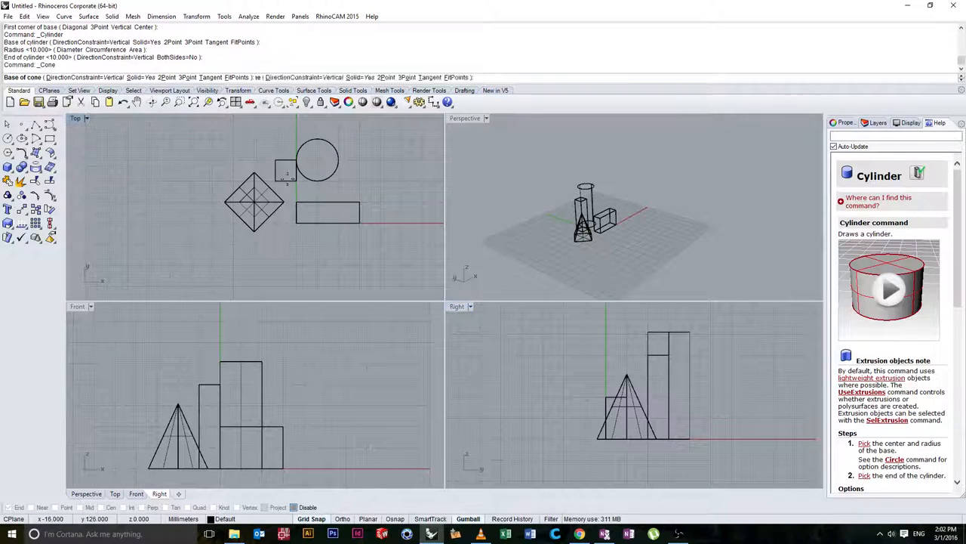
{"action": "left_click", "coordinate": [379, 159]}
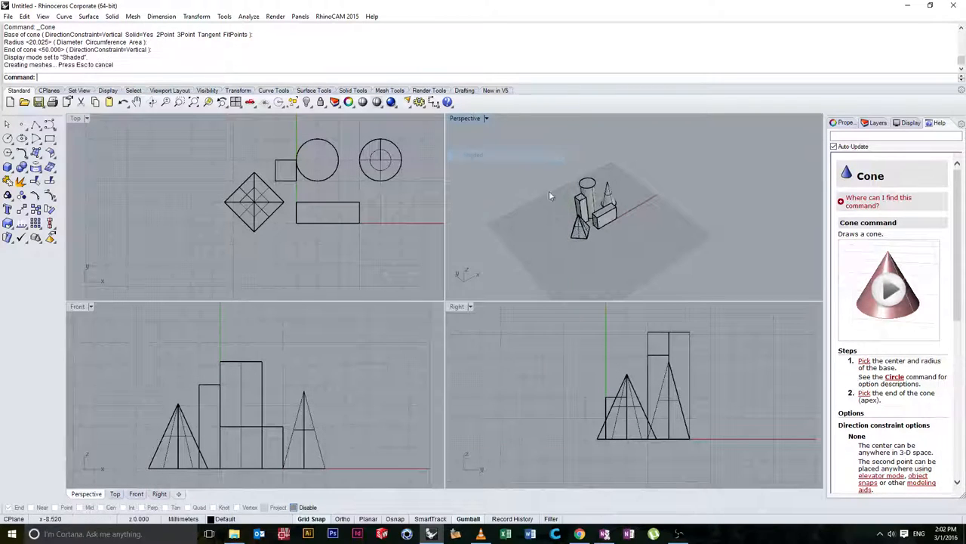
Maximize the Perspective view and drag the tall box toward the low box
{"action": "double_click", "coordinate": [465, 118]}
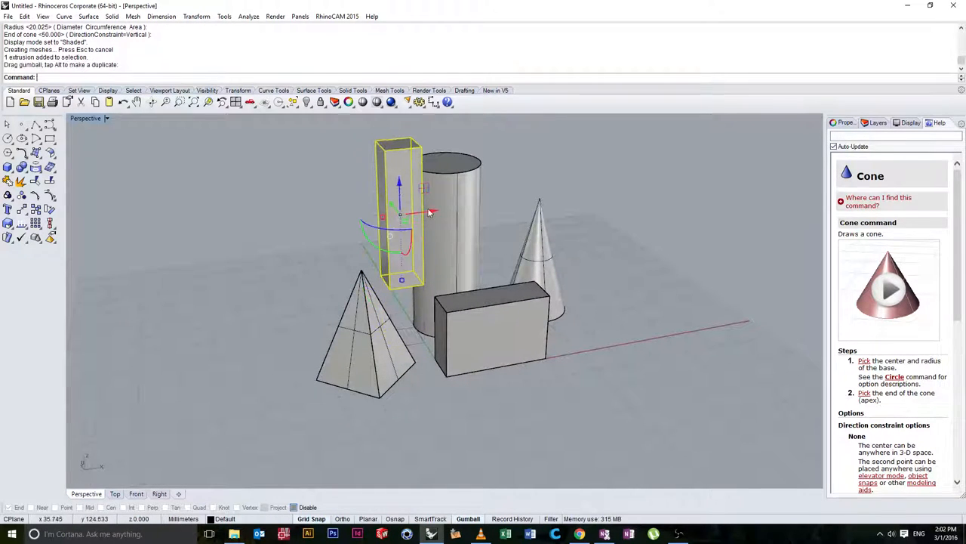
{"action": "left_click_drag", "start_coordinate": [400, 215], "coordinate": [419, 234]}
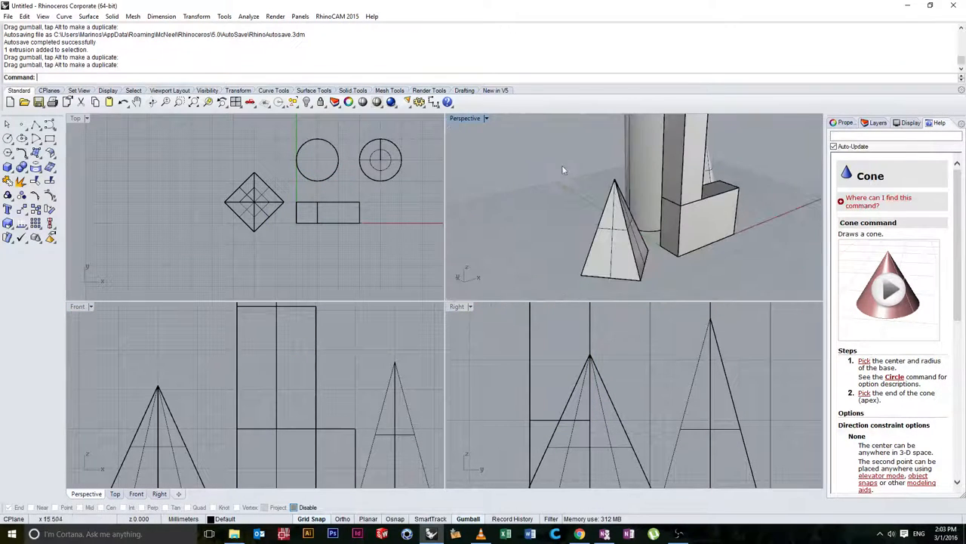
{"action": "double_click", "coordinate": [467, 118]}
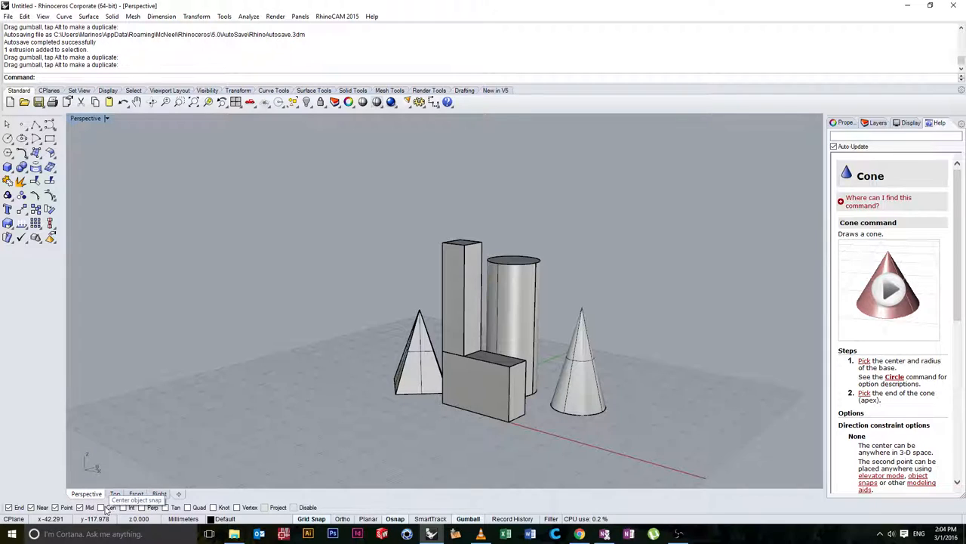
Switch on Cen and Mid object snaps in the Osnap bar
{"action": "left_click", "coordinate": [104, 507]}
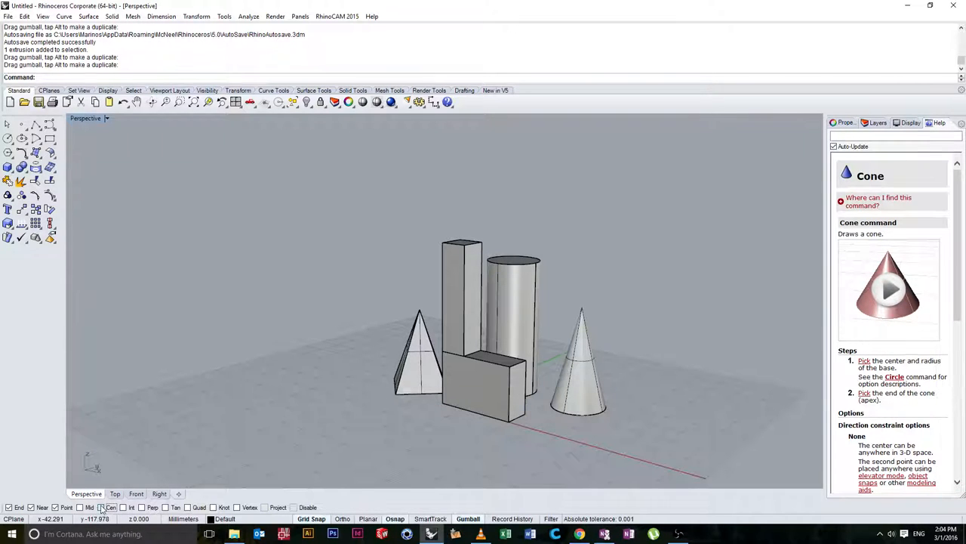
{"action": "left_click", "coordinate": [102, 508]}
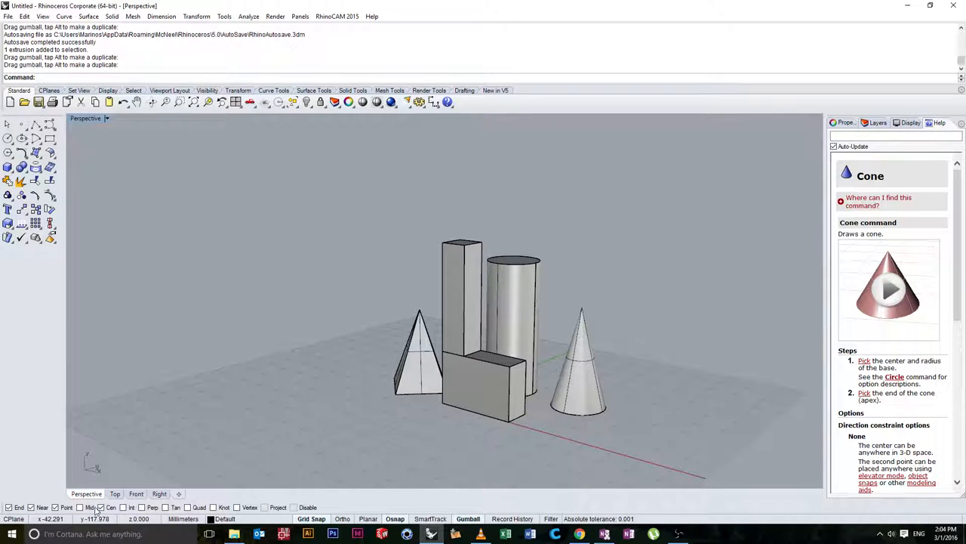
{"action": "mouse_move", "coordinate": [151, 510]}
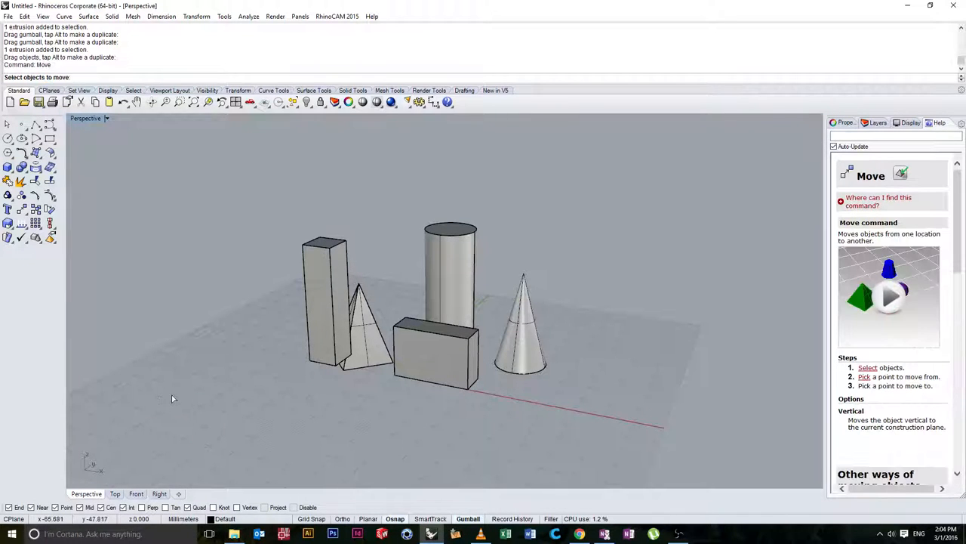
Move the tall box from its top corner to the cylinder's quadrant point
{"action": "left_click", "coordinate": [325, 302]}
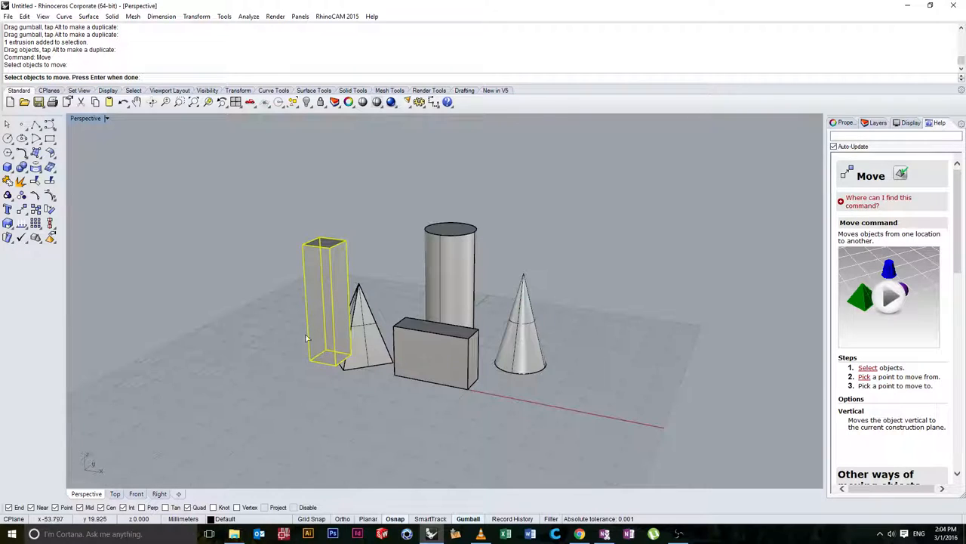
{"action": "mouse_move", "coordinate": [291, 366]}
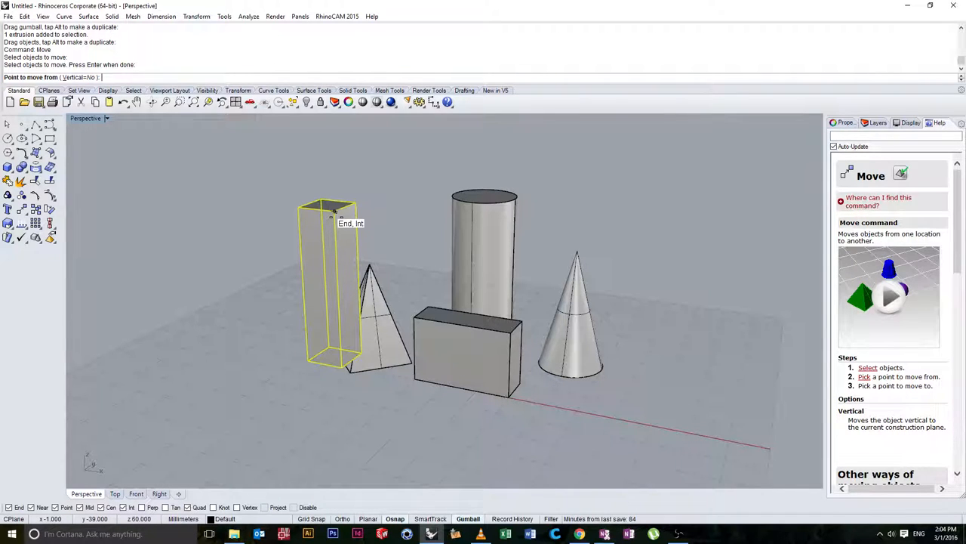
{"action": "mouse_move", "coordinate": [342, 209]}
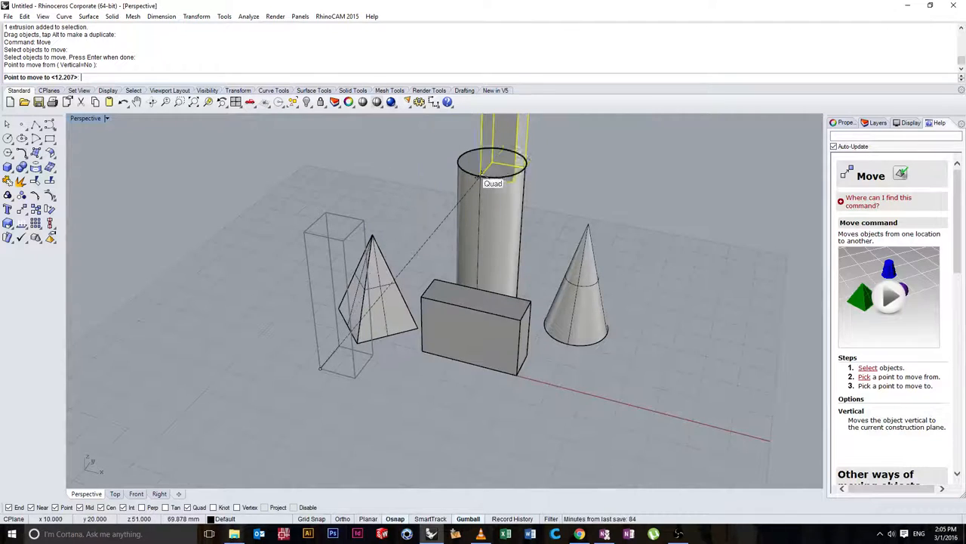
{"action": "left_click_drag", "start_coordinate": [495, 151], "coordinate": [592, 219]}
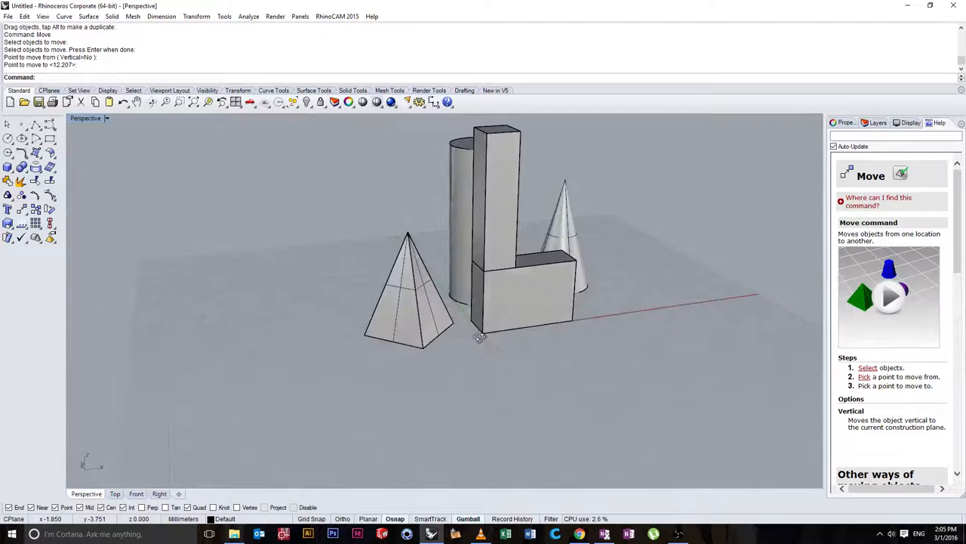
{"action": "left_click_drag", "start_coordinate": [484, 340], "coordinate": [385, 344]}
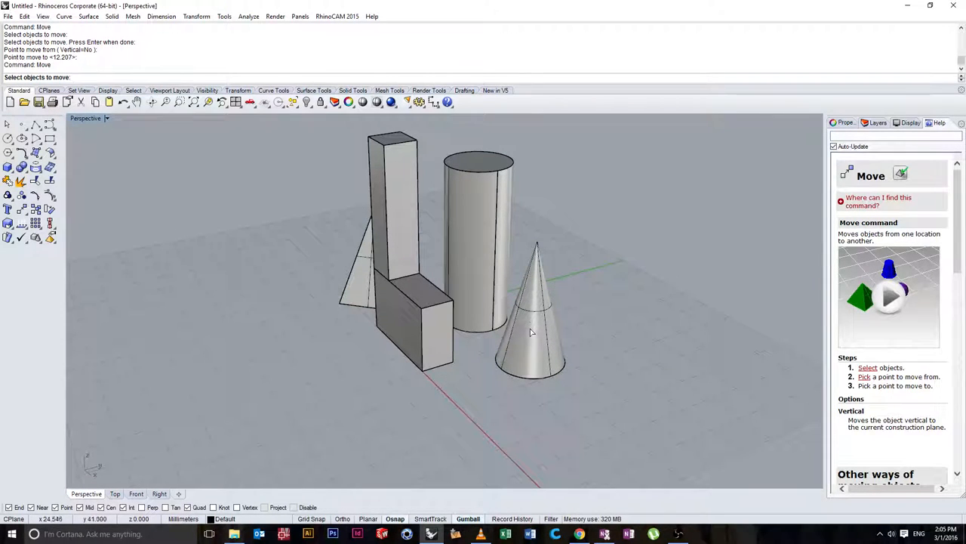
Pick the cone as the object to move
{"action": "left_click", "coordinate": [531, 332]}
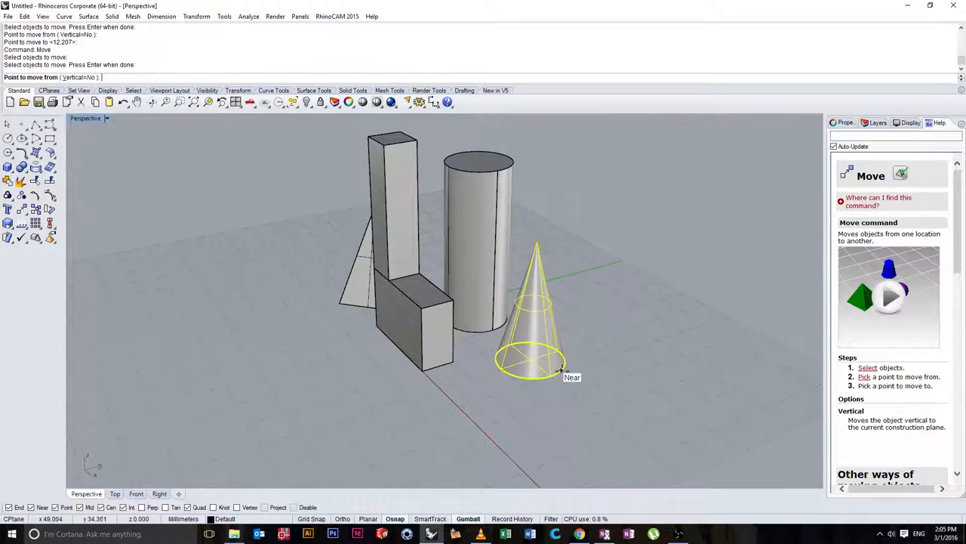
{"action": "mouse_move", "coordinate": [546, 374]}
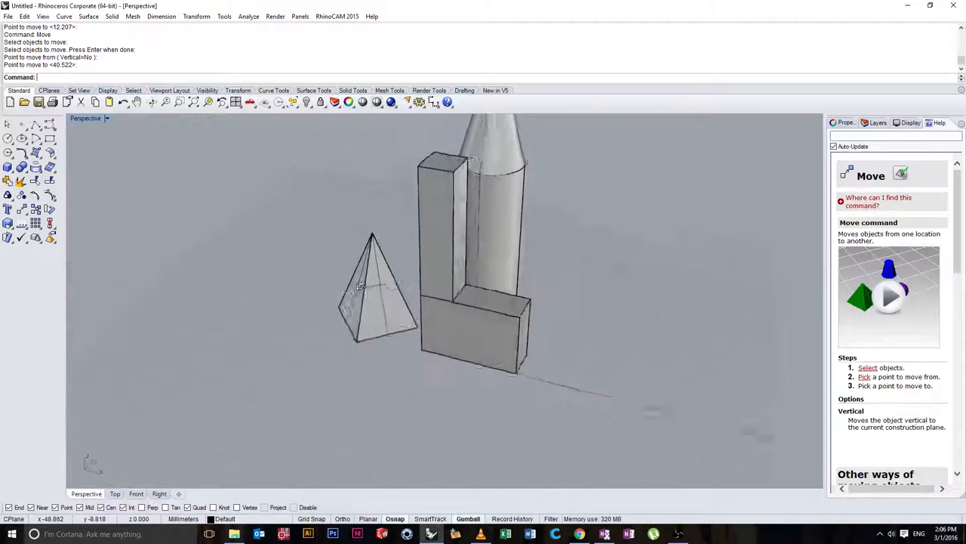
Set the pyramid onto the low box and rotate it 45 degrees
{"action": "left_click", "coordinate": [380, 294]}
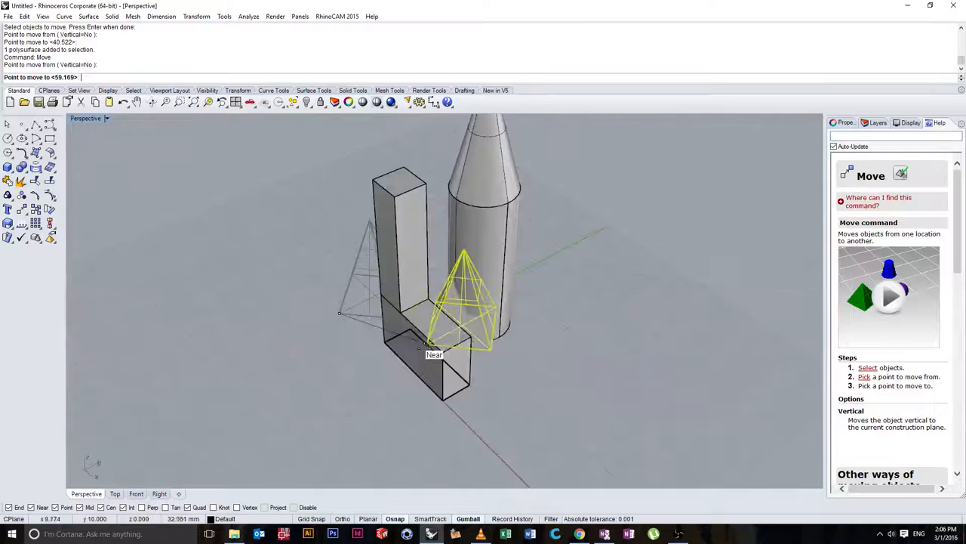
{"action": "left_click", "coordinate": [388, 352]}
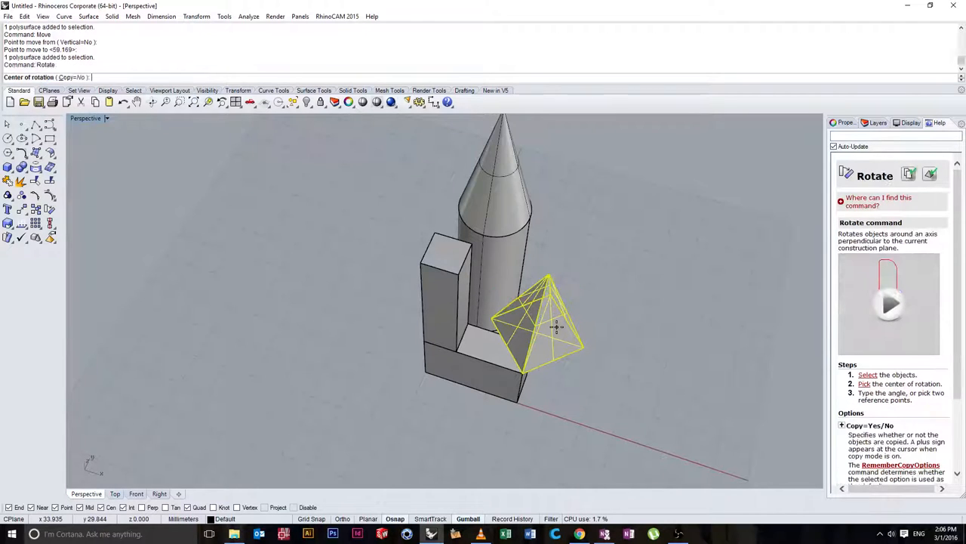
{"action": "mouse_move", "coordinate": [529, 388]}
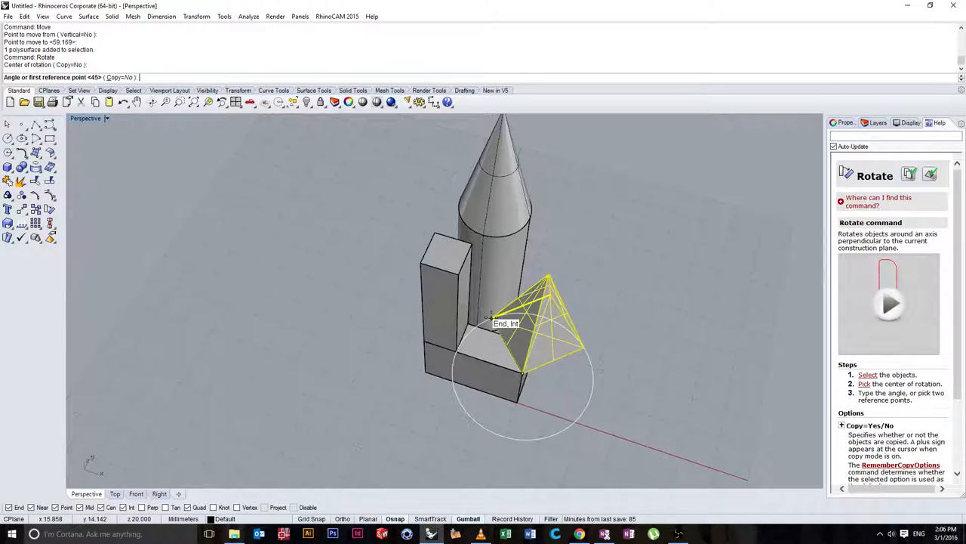
{"action": "left_click", "coordinate": [489, 317]}
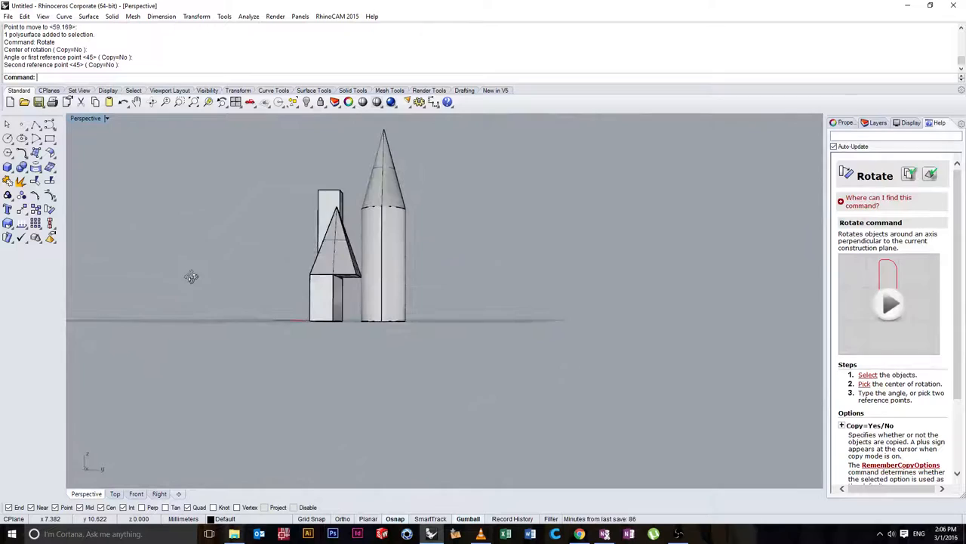
{"action": "left_click_drag", "start_coordinate": [302, 265], "coordinate": [317, 324]}
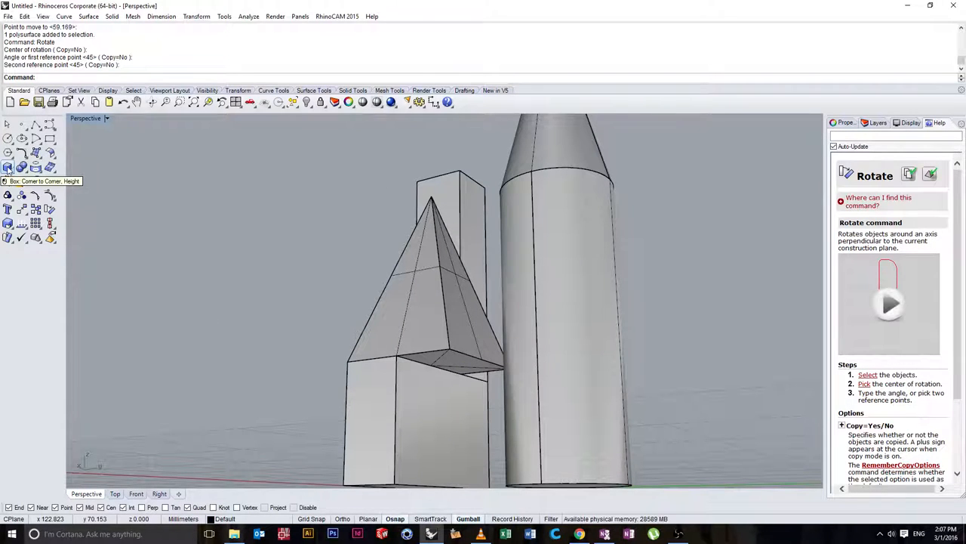
Draw a corner-to-corner box snapped at the pyramid block's corner
{"action": "left_click", "coordinate": [9, 167]}
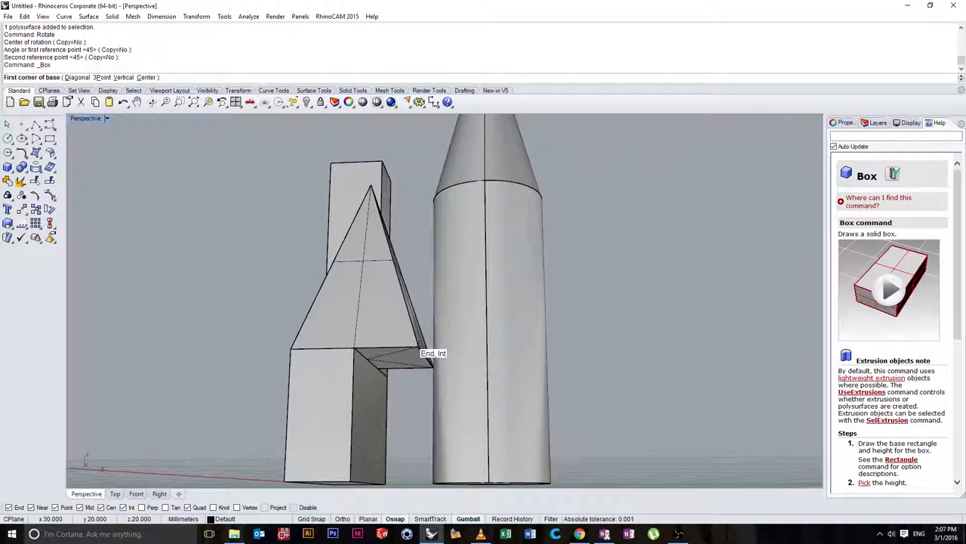
{"action": "left_click", "coordinate": [419, 366]}
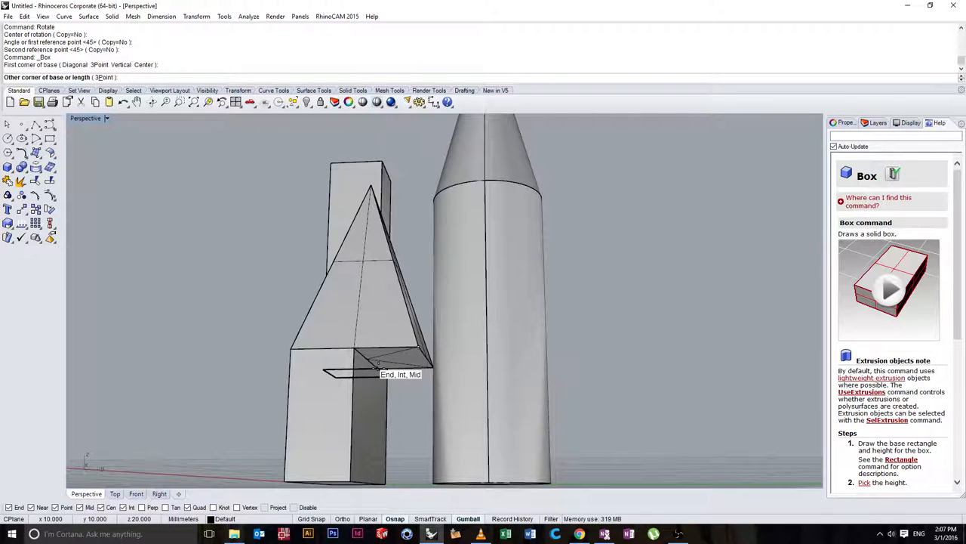
{"action": "left_click", "coordinate": [378, 374]}
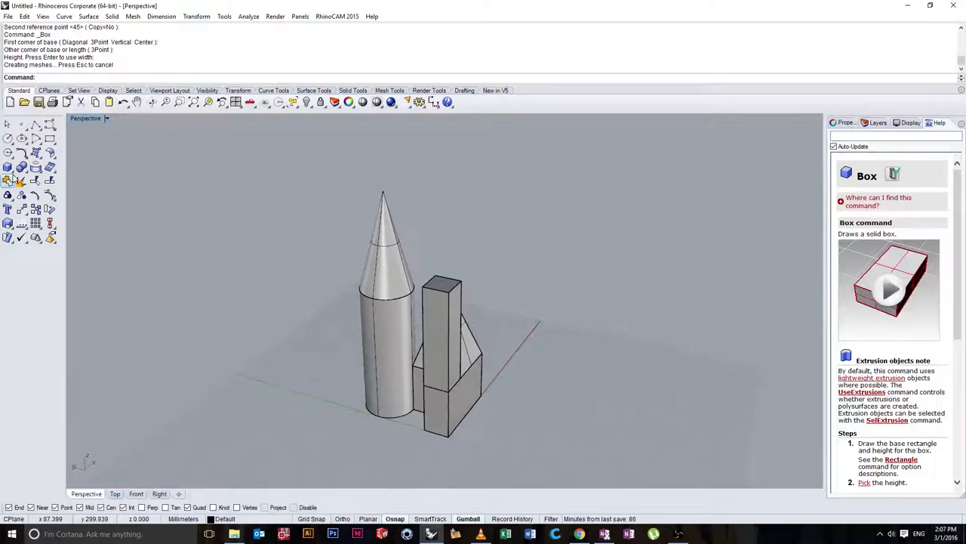
{"action": "left_click", "coordinate": [11, 179]}
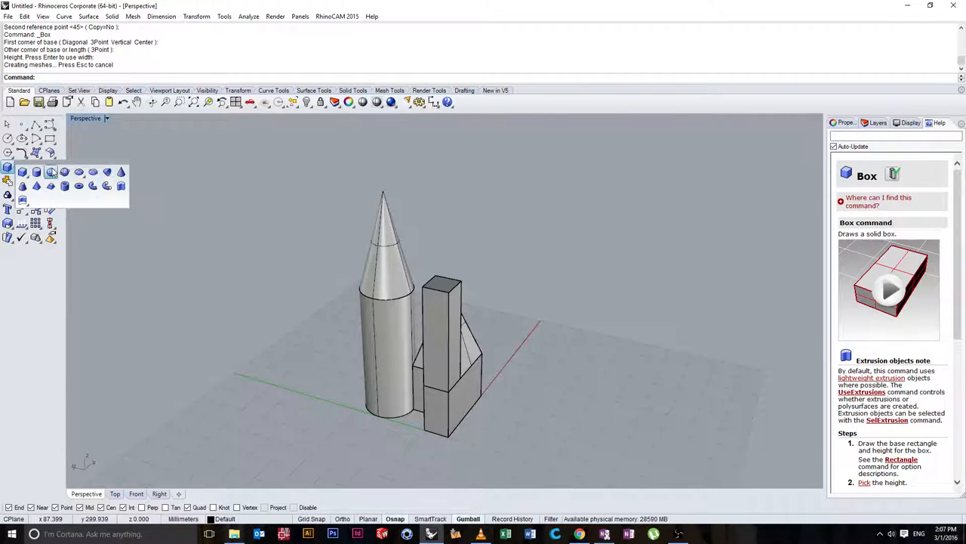
{"action": "mouse_move", "coordinate": [121, 172]}
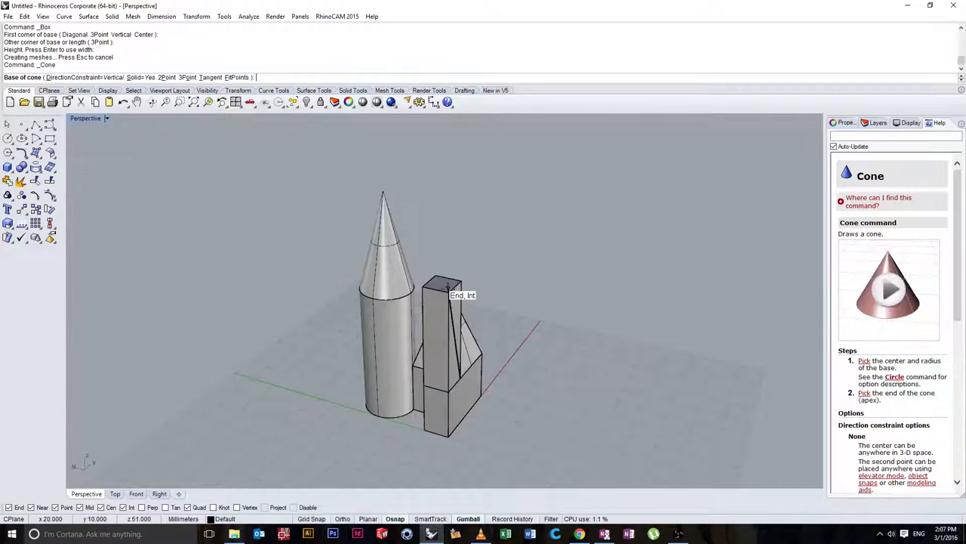
{"action": "mouse_move", "coordinate": [434, 285]}
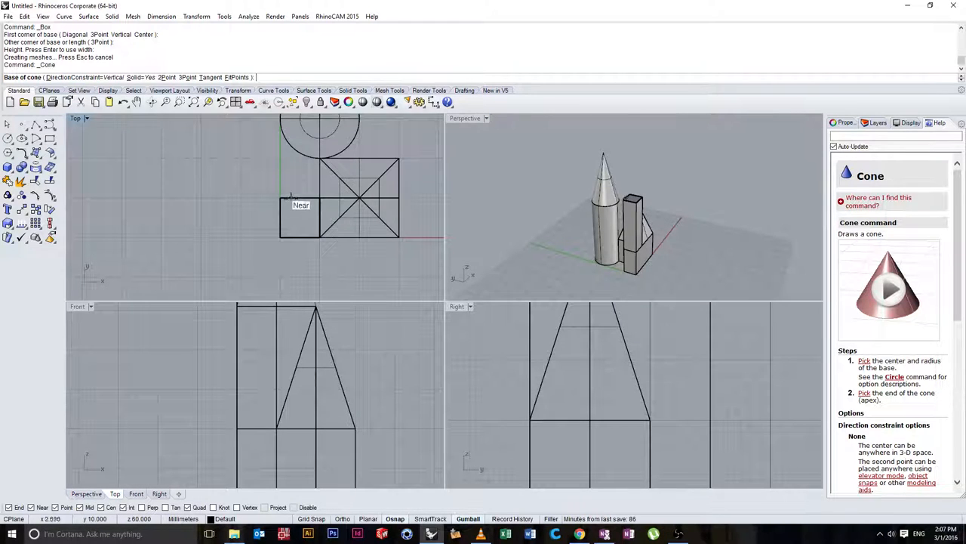
{"action": "mouse_move", "coordinate": [301, 234]}
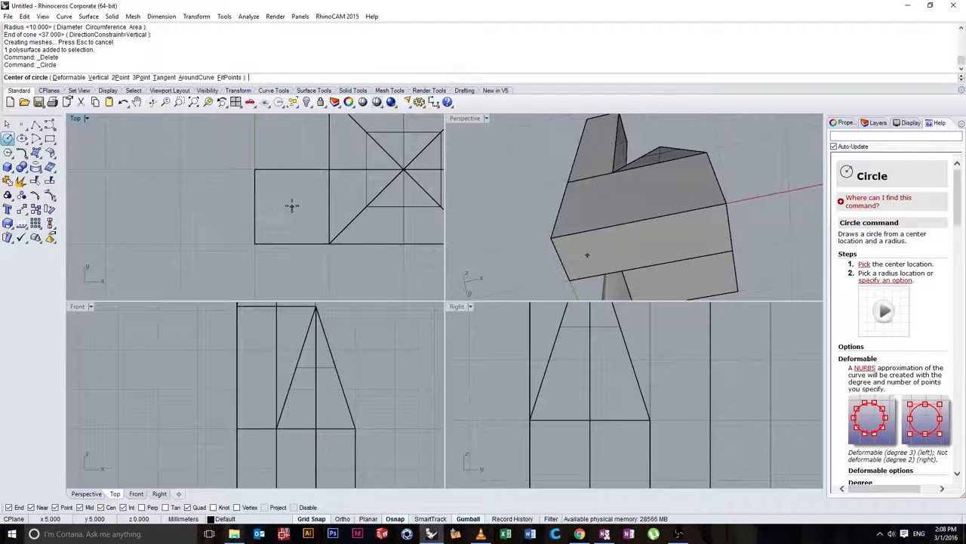
Draw a trial circle on the tall box top, then place a 19-tall cone there
{"action": "left_click", "coordinate": [290, 206]}
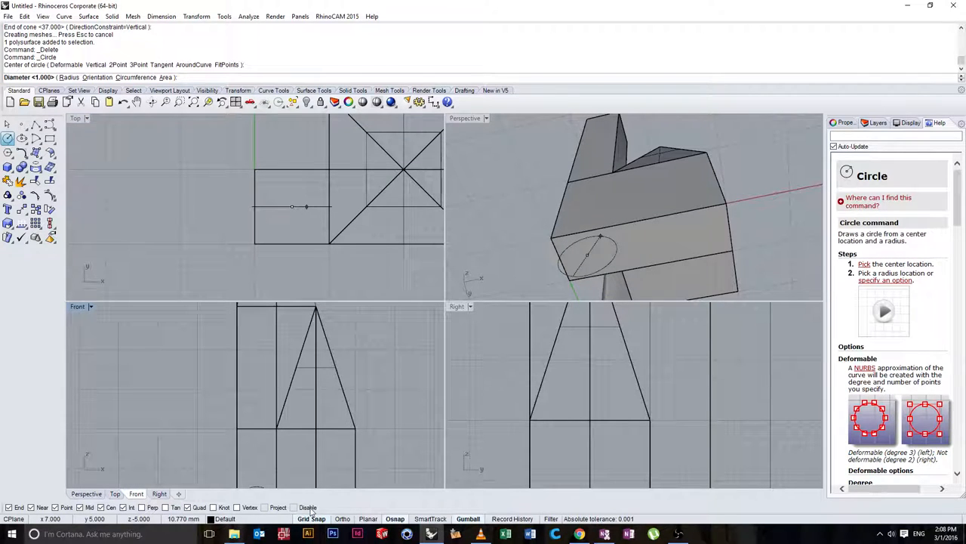
{"action": "left_click", "coordinate": [306, 207]}
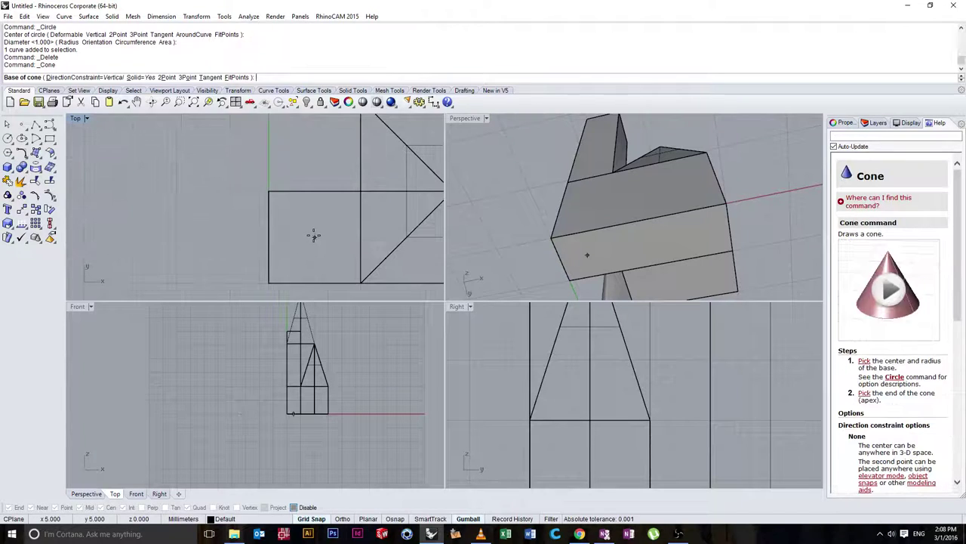
{"action": "left_click", "coordinate": [311, 238]}
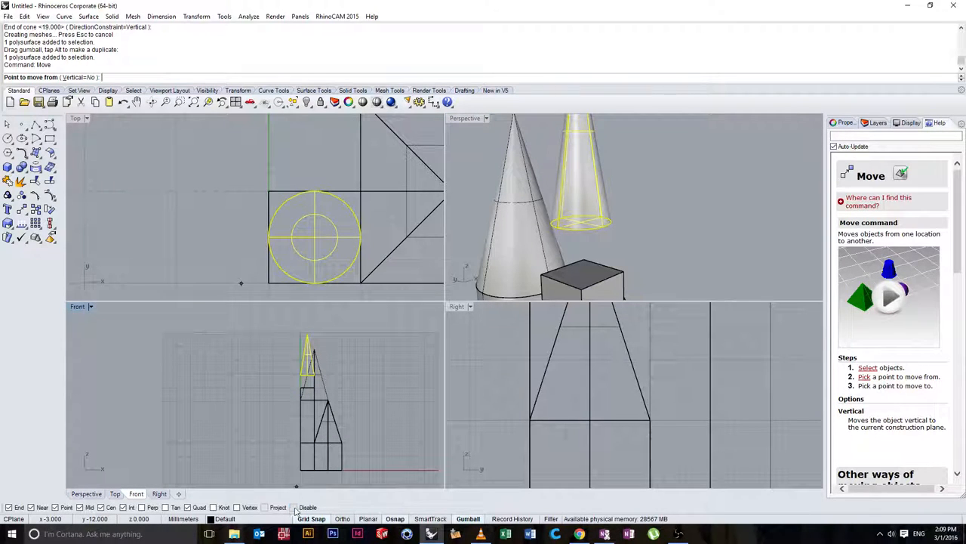
{"action": "mouse_move", "coordinate": [555, 228]}
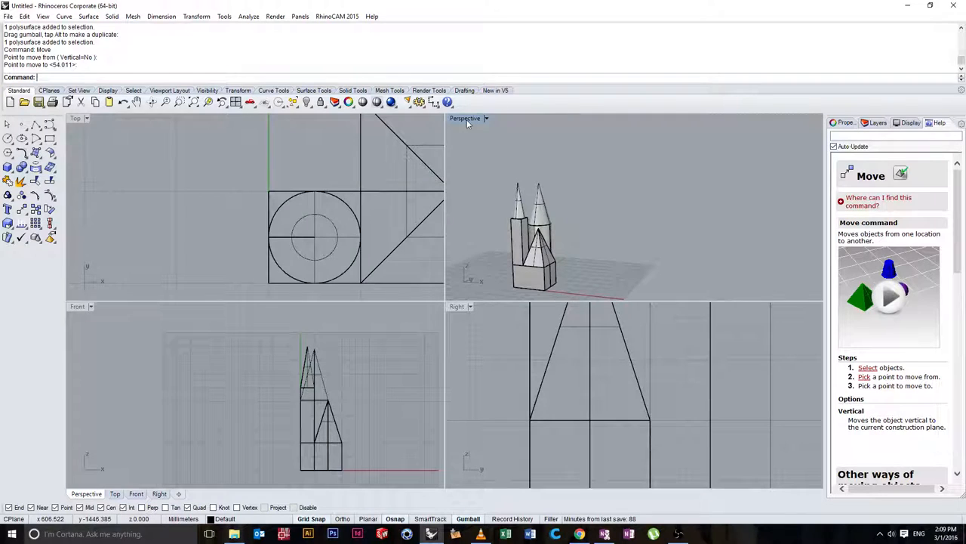
Maximize the Perspective viewport to fill the window
{"action": "double_click", "coordinate": [466, 119]}
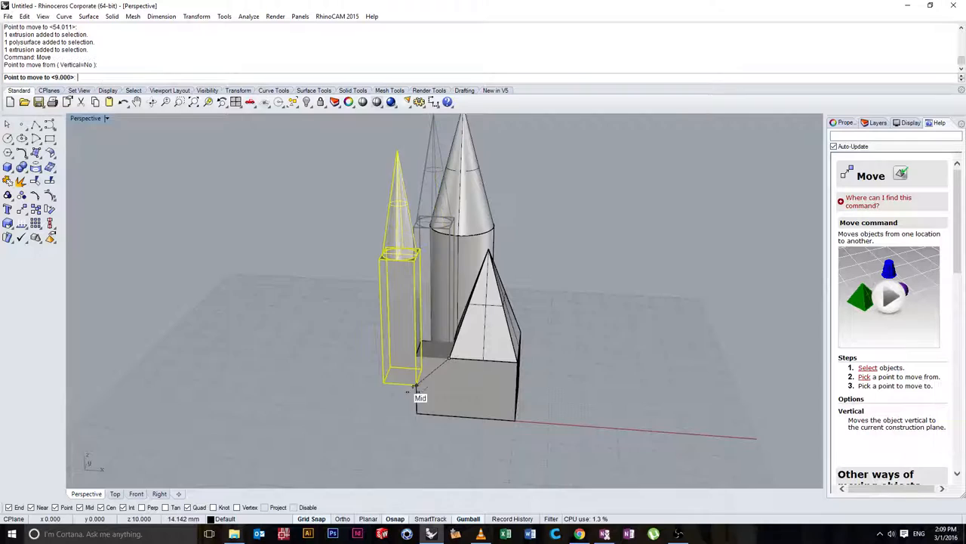
Drop the cone-topped tall box at the base edge's midpoint snap
{"action": "left_click", "coordinate": [348, 373]}
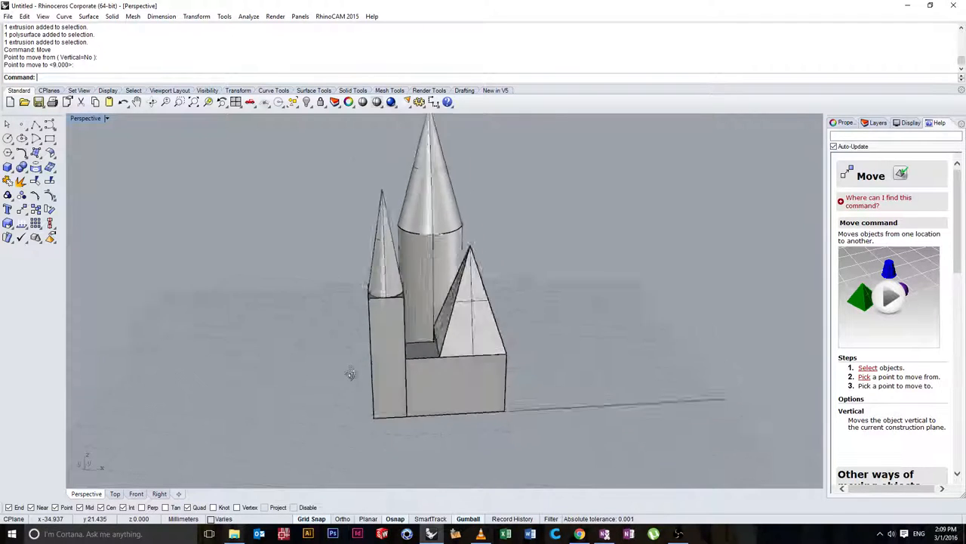
{"action": "left_click_drag", "start_coordinate": [349, 374], "coordinate": [329, 357]}
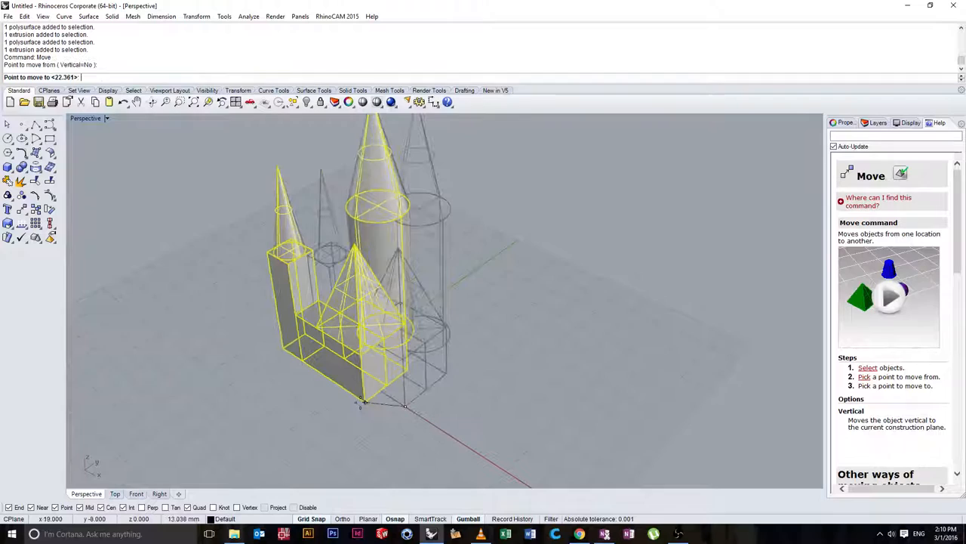
Drag the church cluster of solids to its new location
{"action": "left_click_drag", "start_coordinate": [360, 405], "coordinate": [278, 353]}
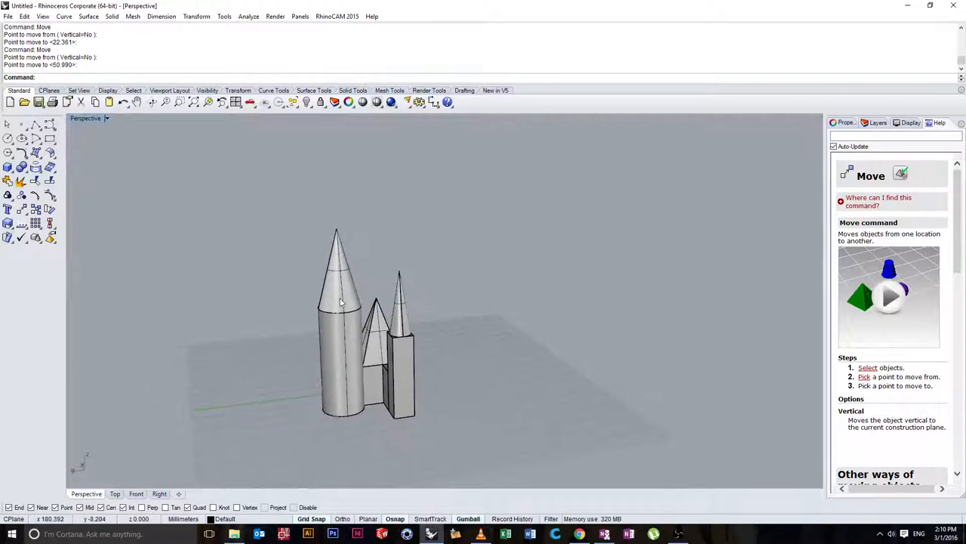
{"action": "left_click", "coordinate": [341, 301]}
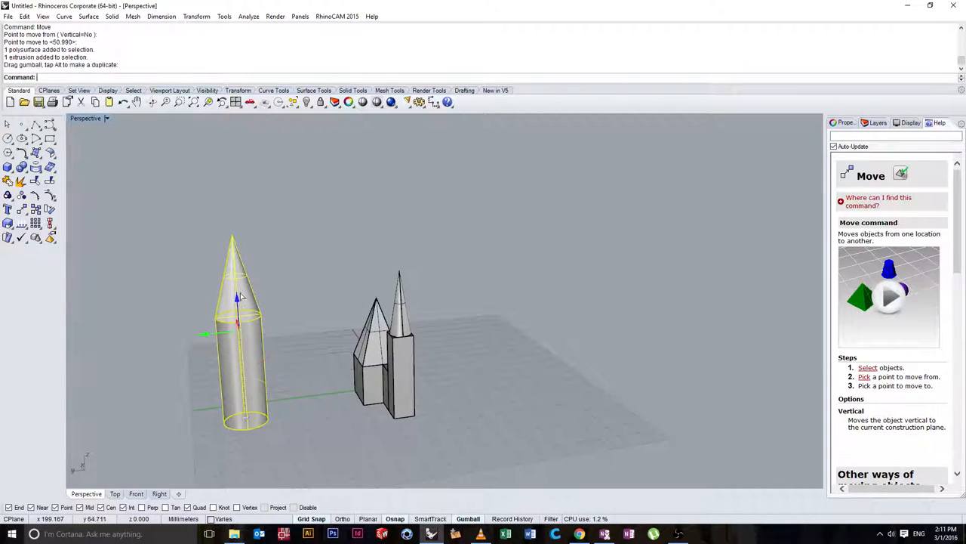
{"action": "left_click_drag", "start_coordinate": [238, 298], "coordinate": [295, 238]}
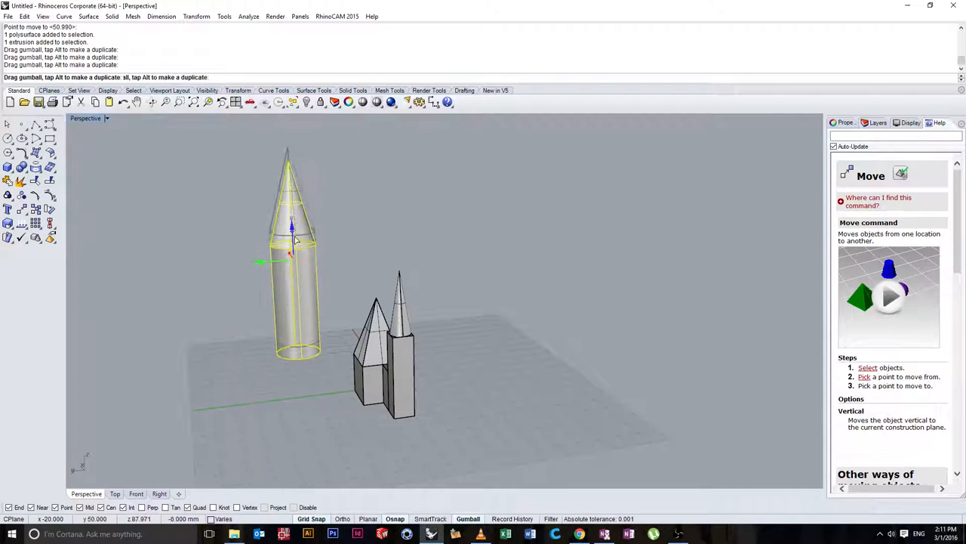
{"action": "key", "text": "Ctrl+z"}
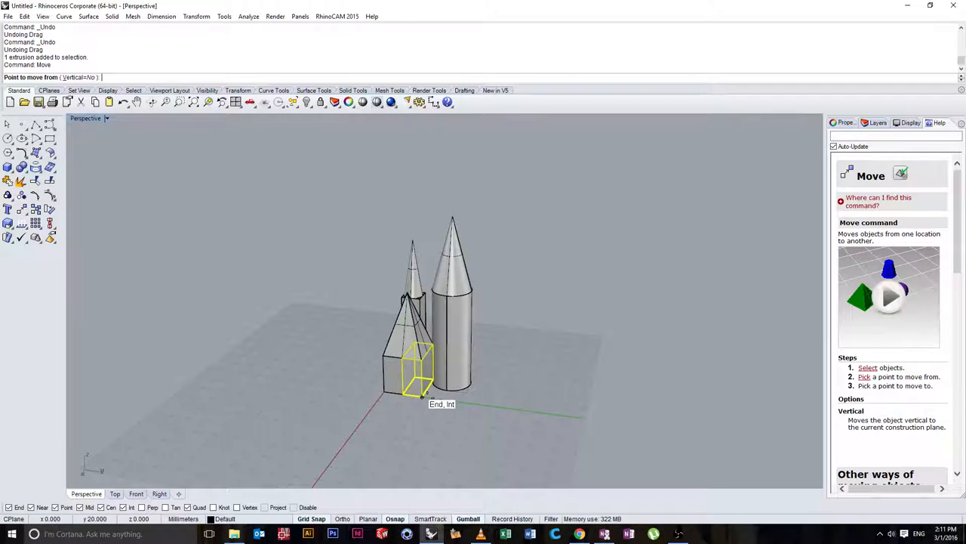
{"action": "left_click", "coordinate": [309, 337]}
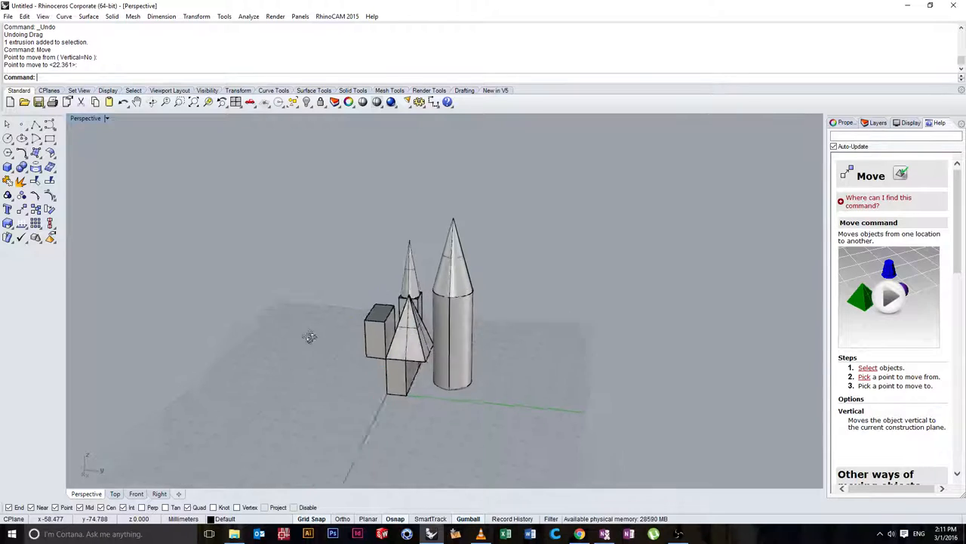
{"action": "key", "text": "Ctrl+z"}
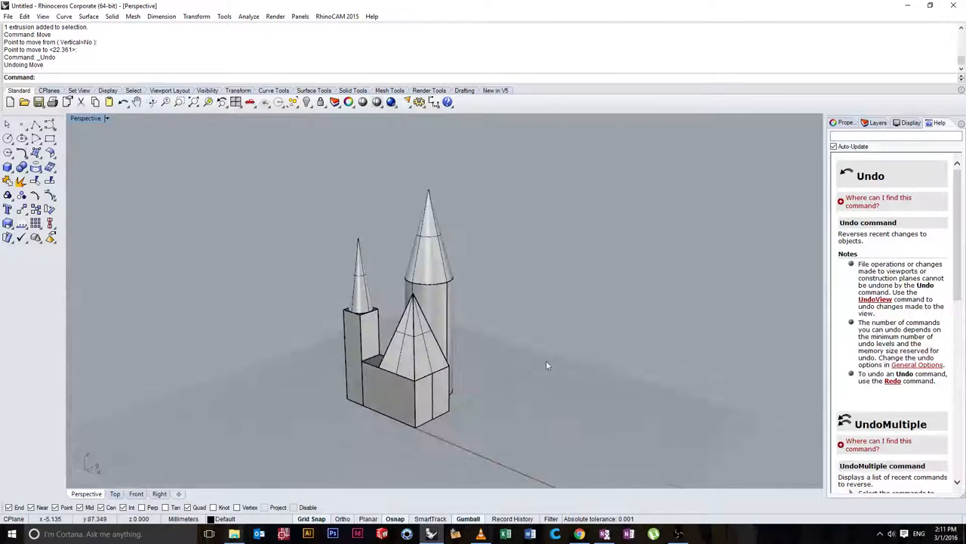
{"action": "mouse_move", "coordinate": [497, 358]}
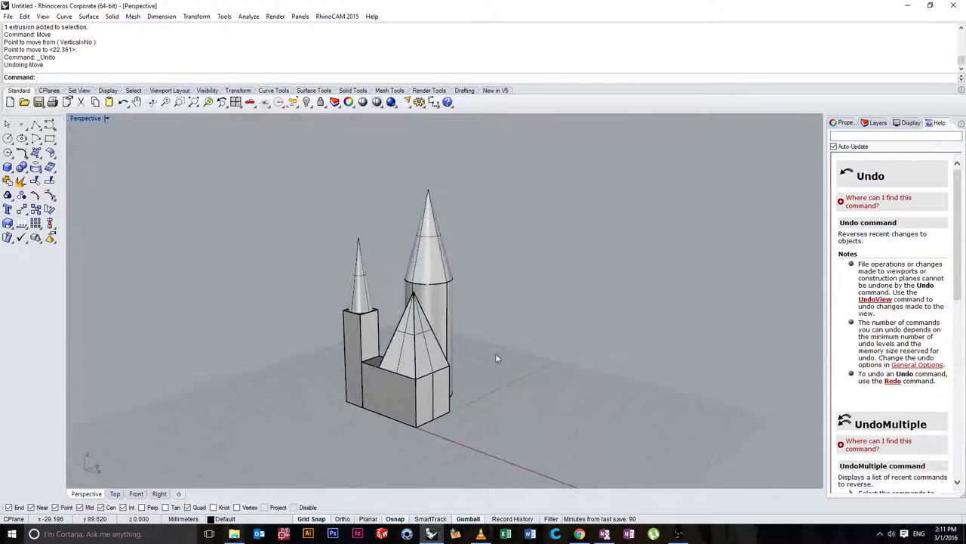